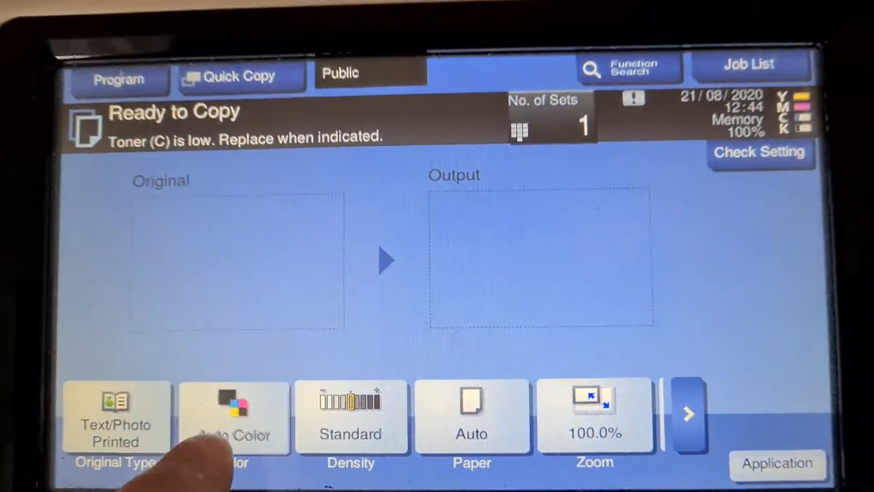
- Choose Full Color, A4 paper and the 400.0% zoom preset
left_click(234, 415)
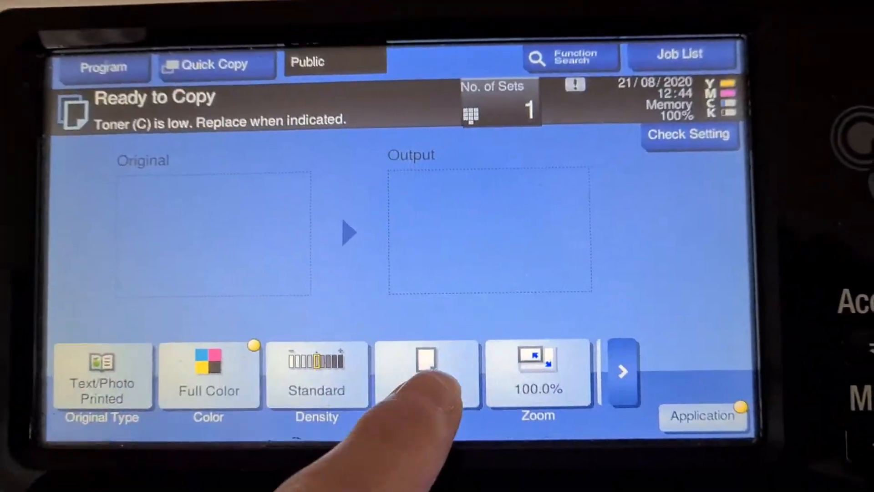
left_click(428, 373)
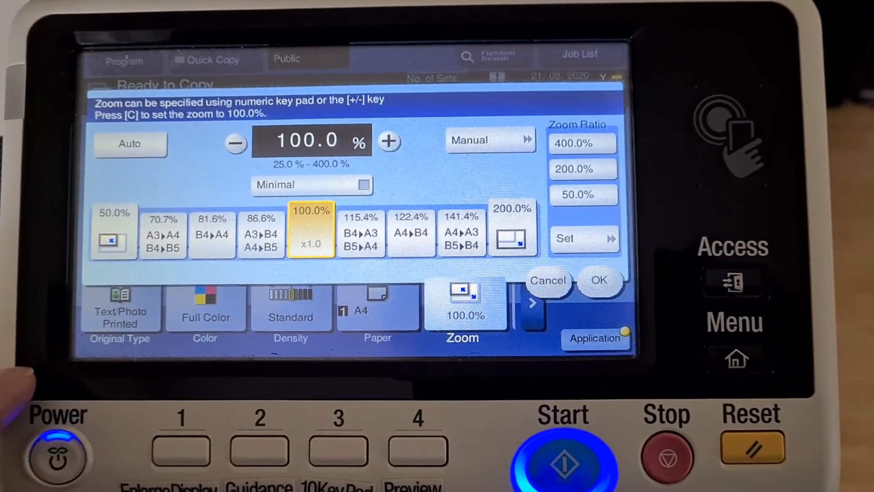
left_click(581, 143)
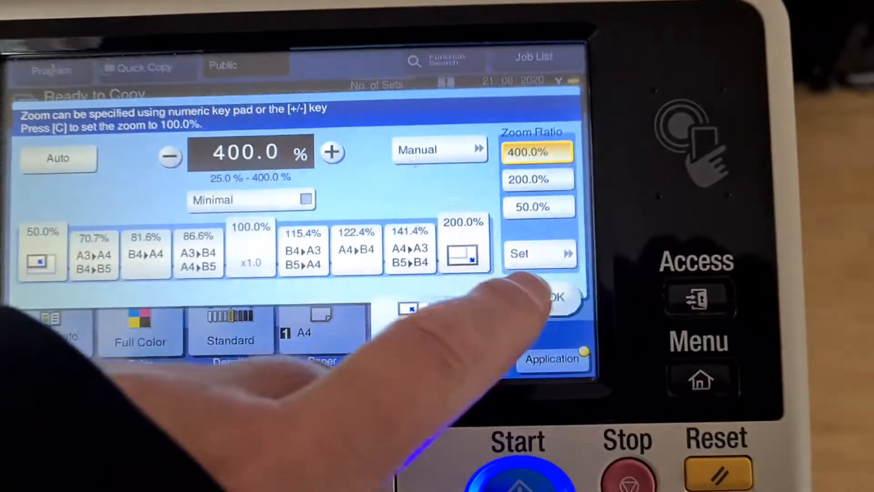
left_click(552, 298)
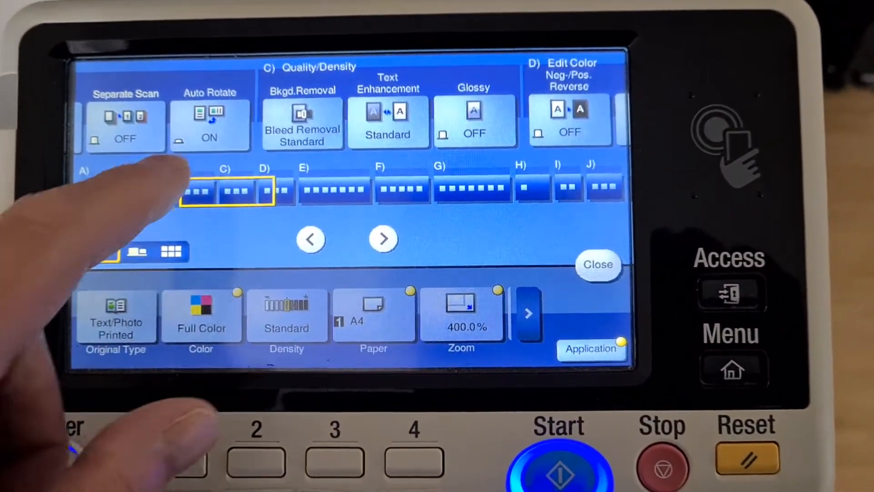
- Open Edit Color's Color Adjust settings and its Color Balance panel
left_click(384, 239)
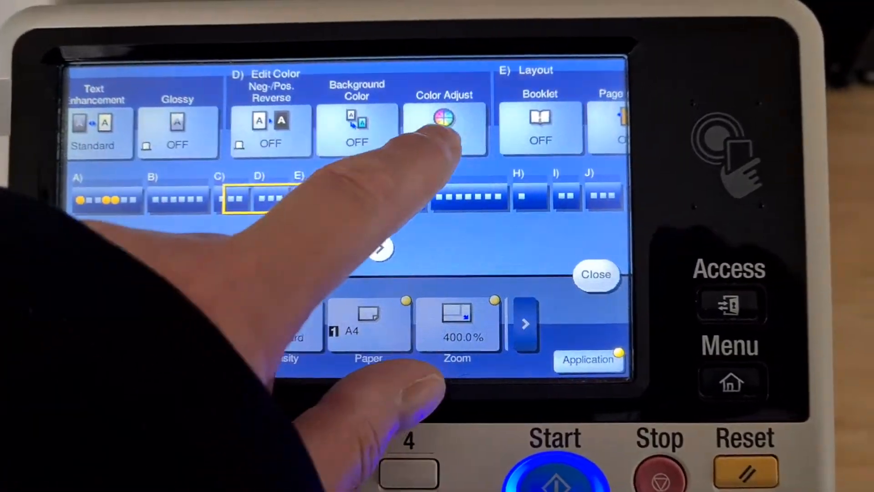
left_click(445, 119)
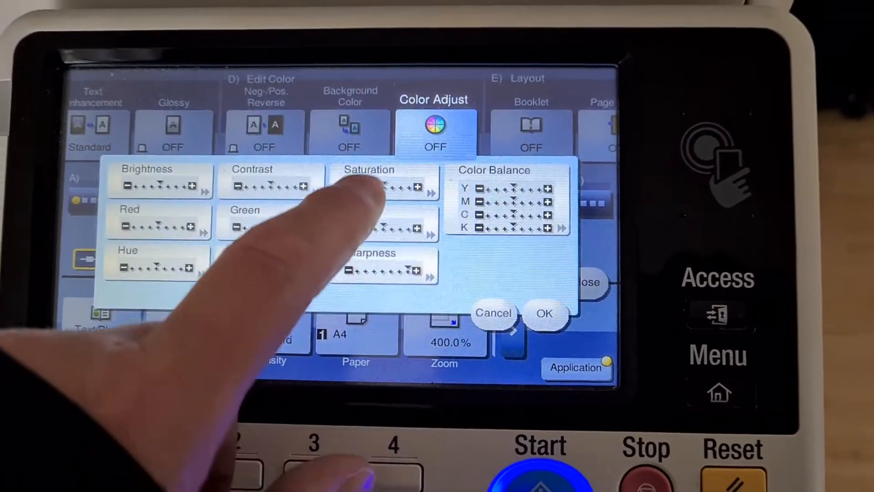
left_click(385, 184)
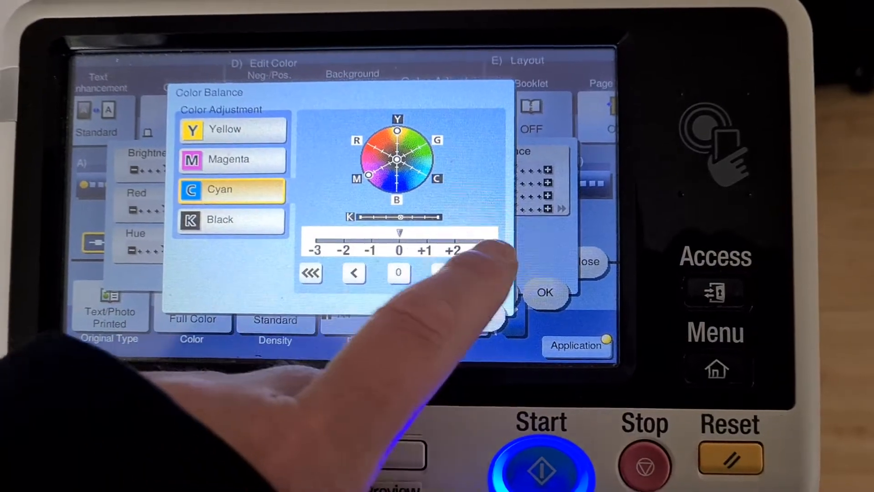
- Increase the cyan colour balance by one step on the scale
left_click(229, 219)
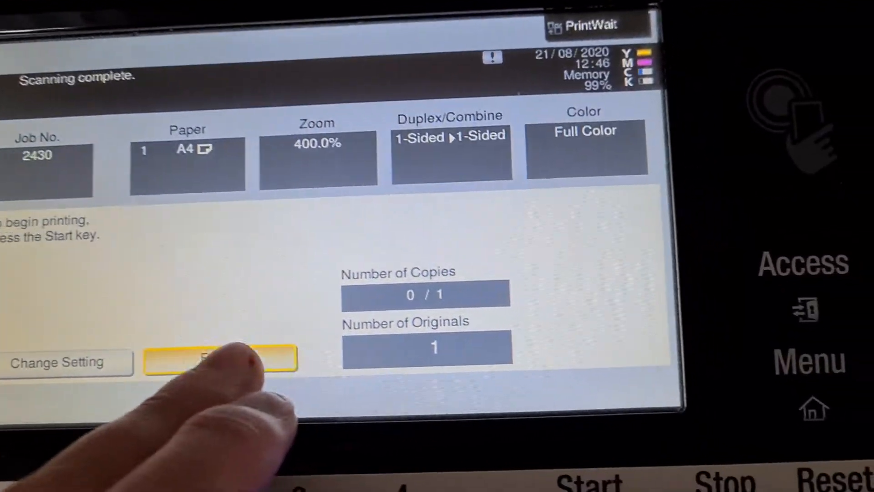
- Finish scanning to release the 400% full-colour print job
left_click(221, 360)
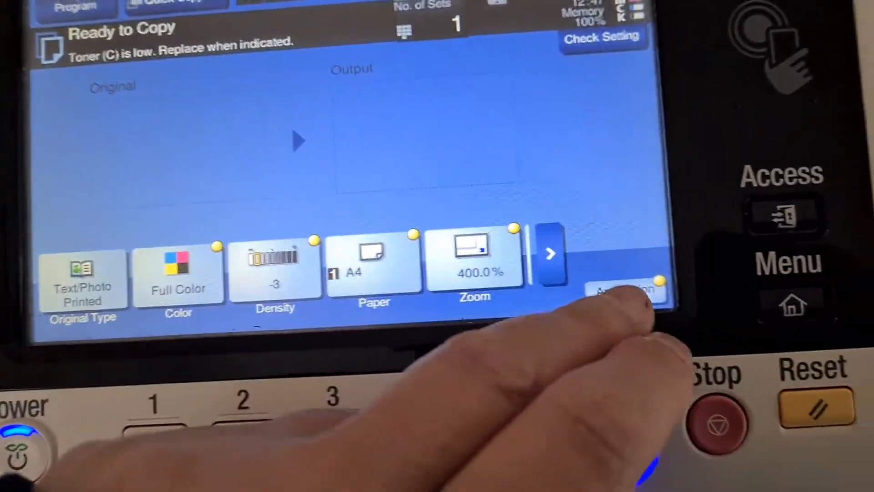
- Set Background Removal to a lighter-than-standard level
left_click(626, 290)
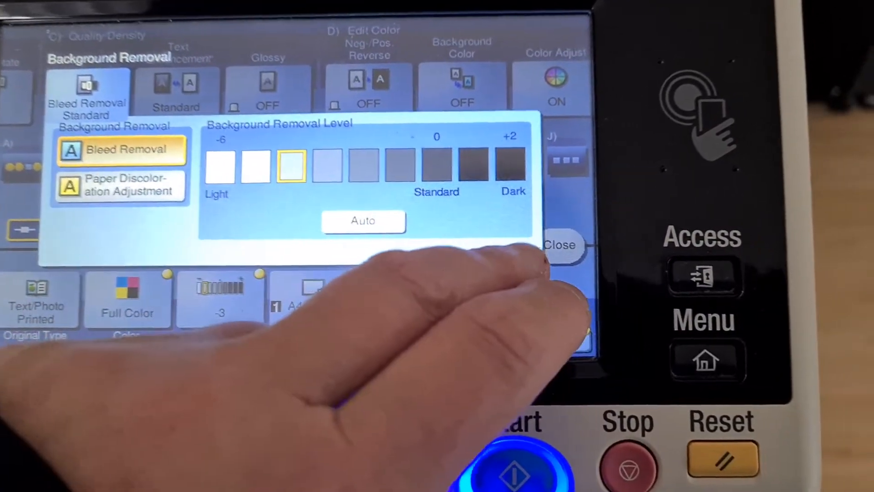
left_click(563, 246)
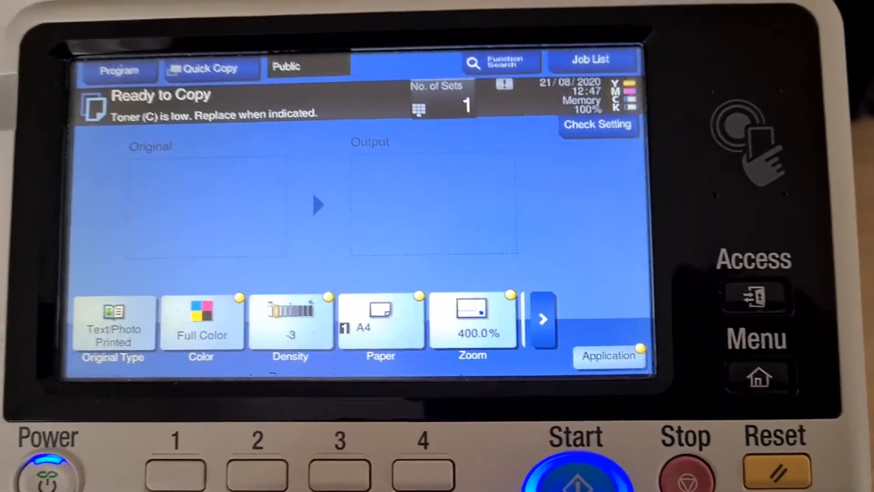
left_click(576, 468)
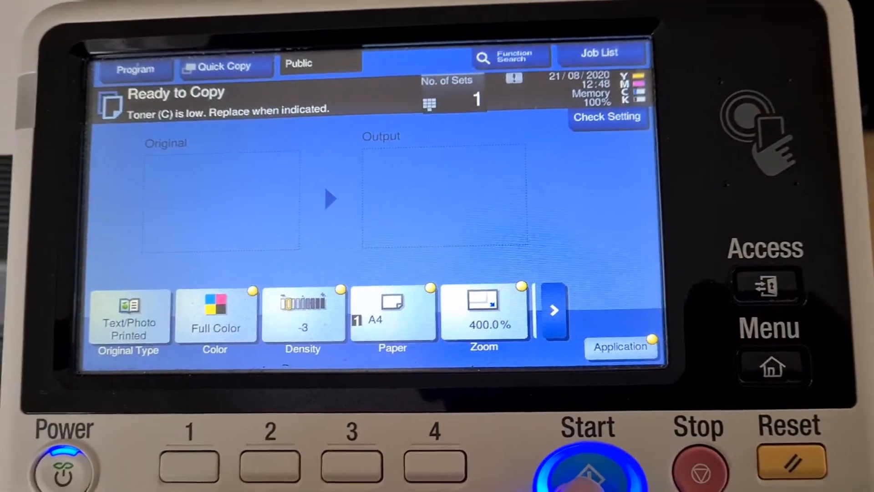
- Rescan the flyer and release job 2432 for printing
left_click(585, 465)
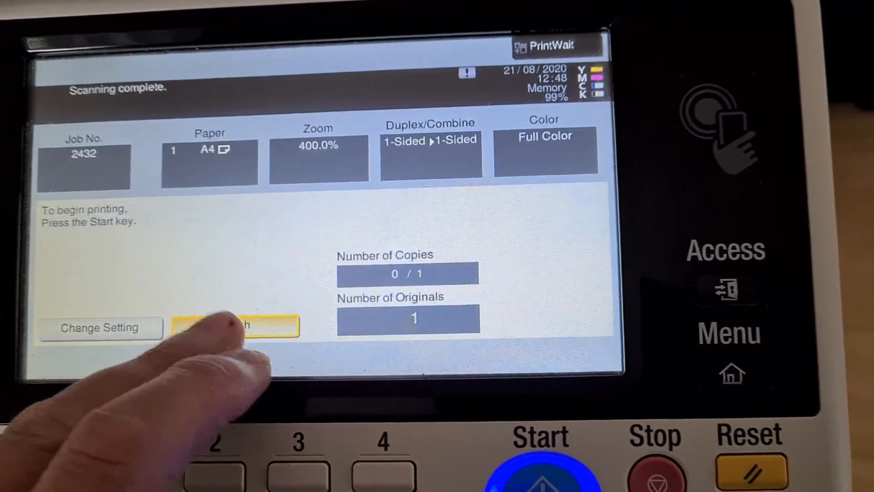
left_click(236, 326)
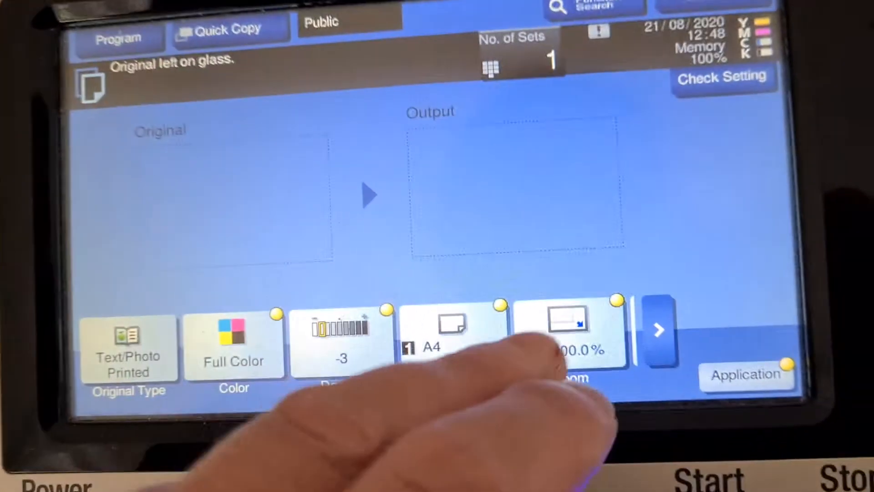
- Change the zoom from 400% to the 200.0% preset
left_click(569, 334)
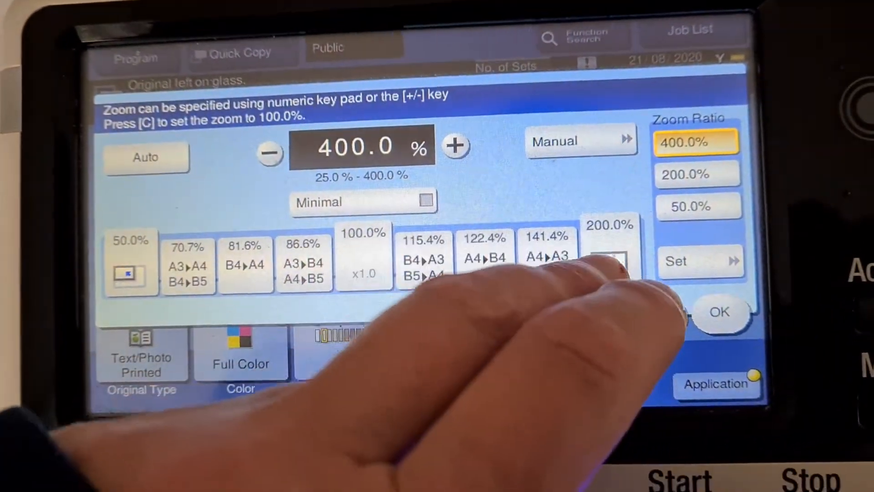
left_click(719, 311)
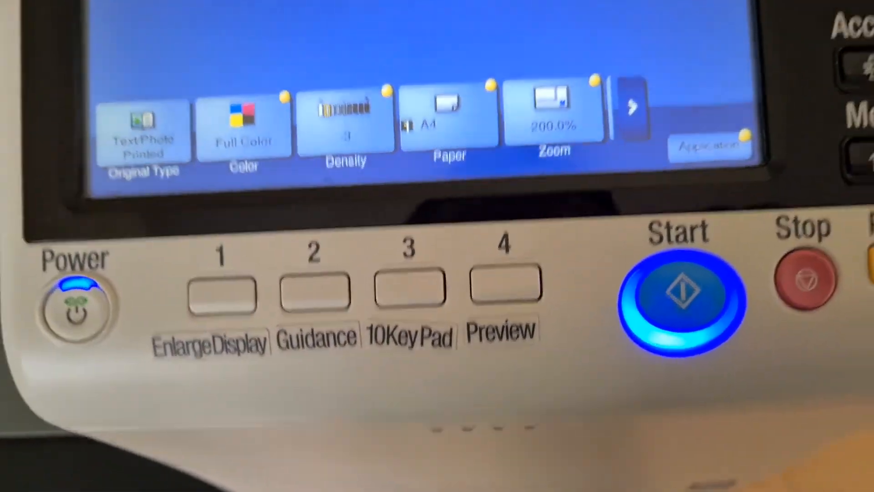
- Set a manual 170% zoom for both axes
left_click(554, 117)
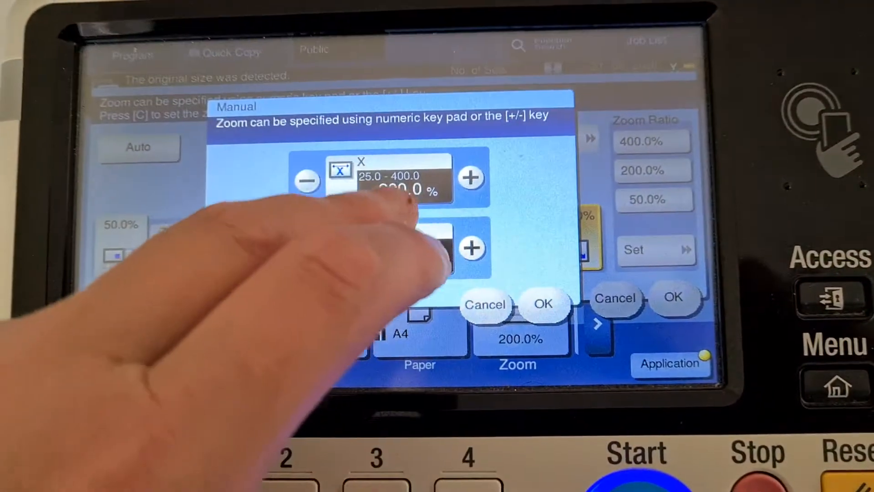
left_click(402, 184)
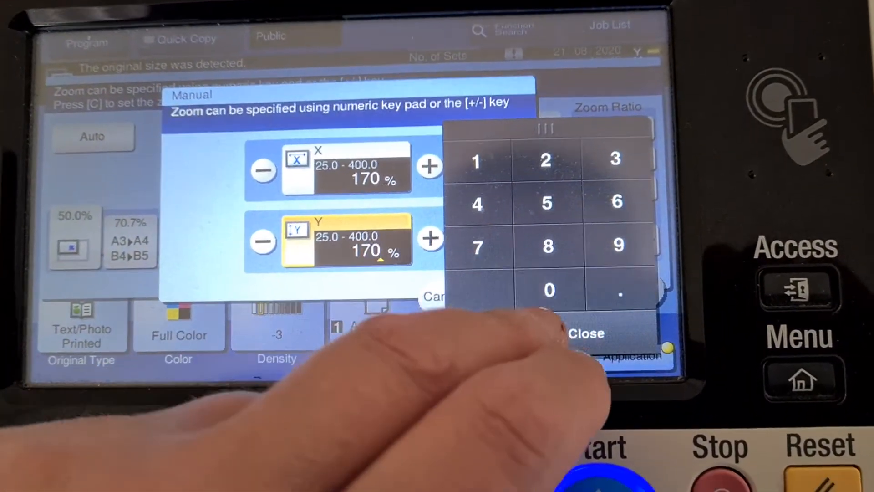
left_click(585, 333)
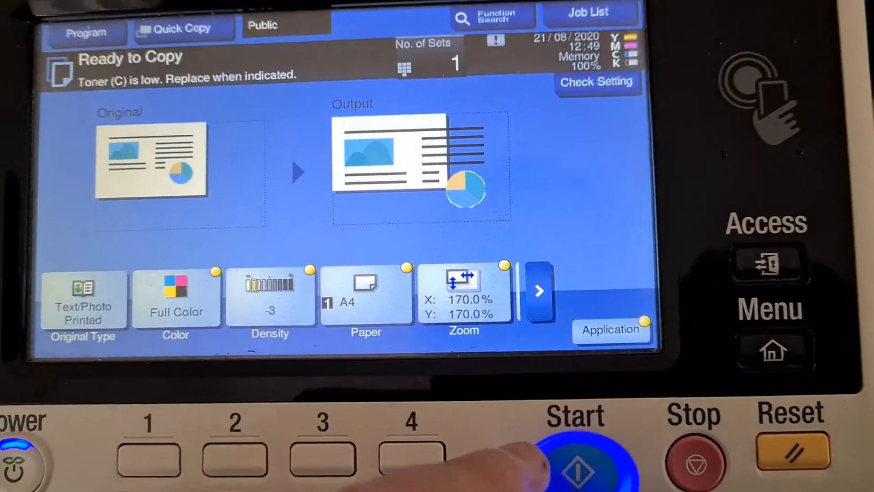
- Scan the flyer, finish and print job 2433 at 170%
left_click(579, 460)
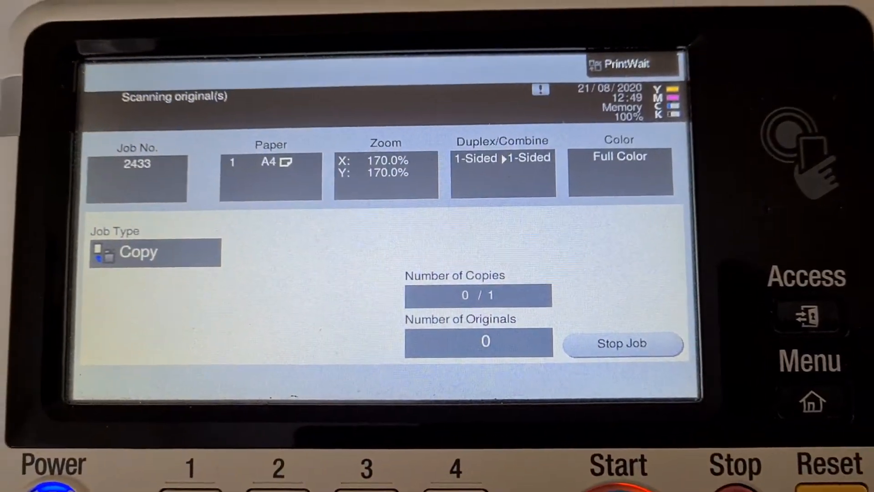
left_click(622, 344)
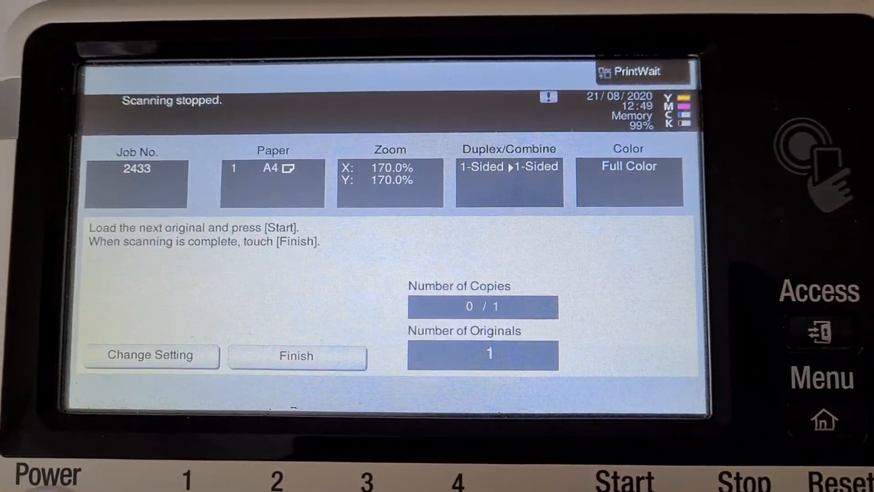
left_click(296, 355)
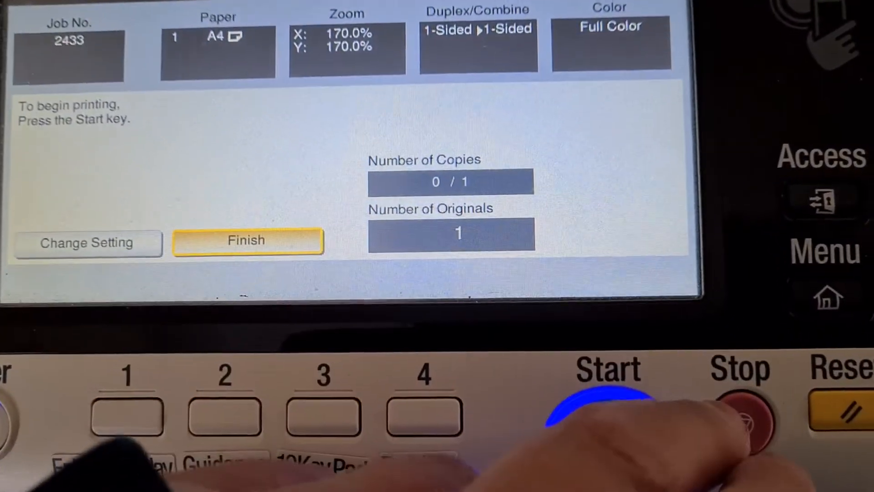
left_click(607, 385)
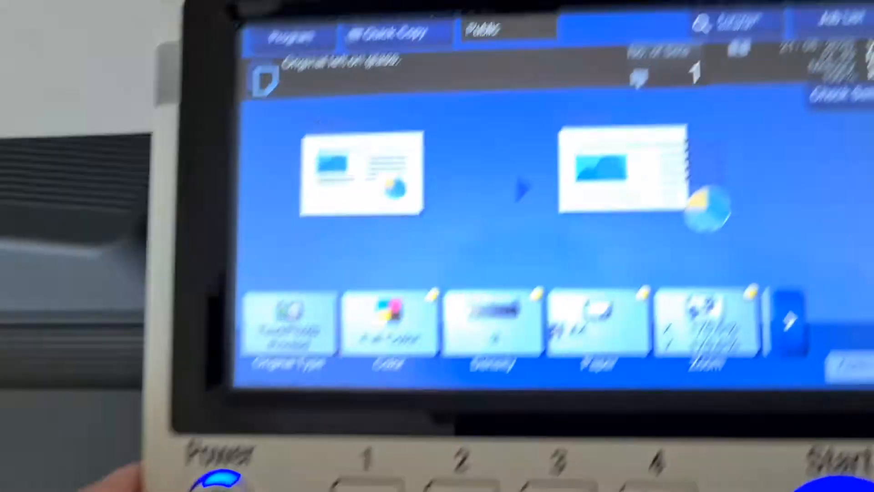
- Set manual zoom X 170%, Y 190% and scan the flyer as job 2434
left_click(708, 323)
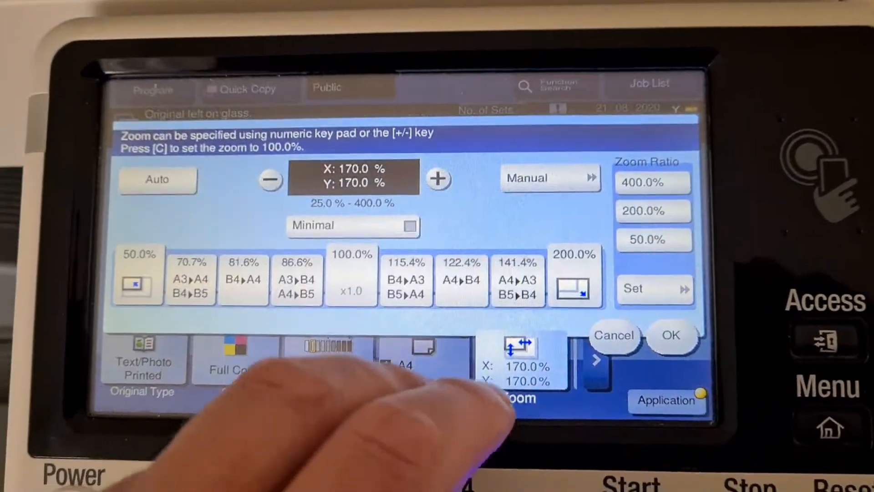
left_click(541, 177)
type("190")
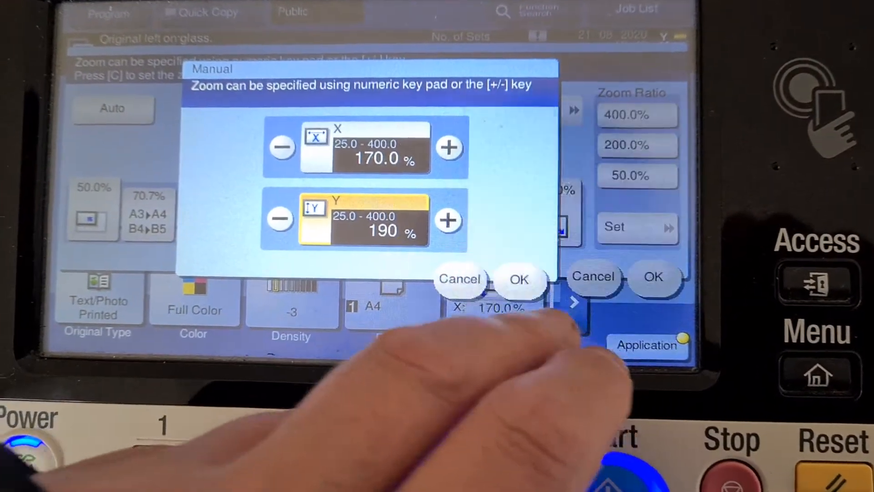
left_click(520, 279)
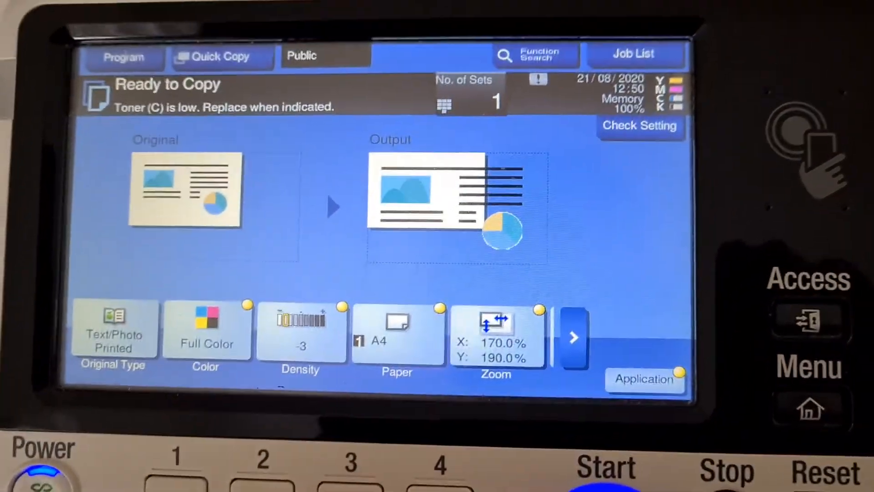
left_click(606, 468)
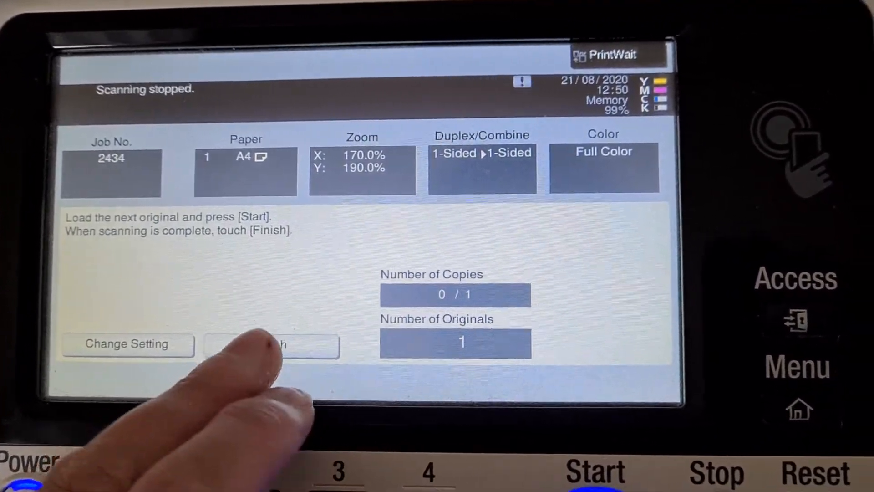
- Finish scanning job 2434 so the 170 × 190% copy prints
left_click(271, 344)
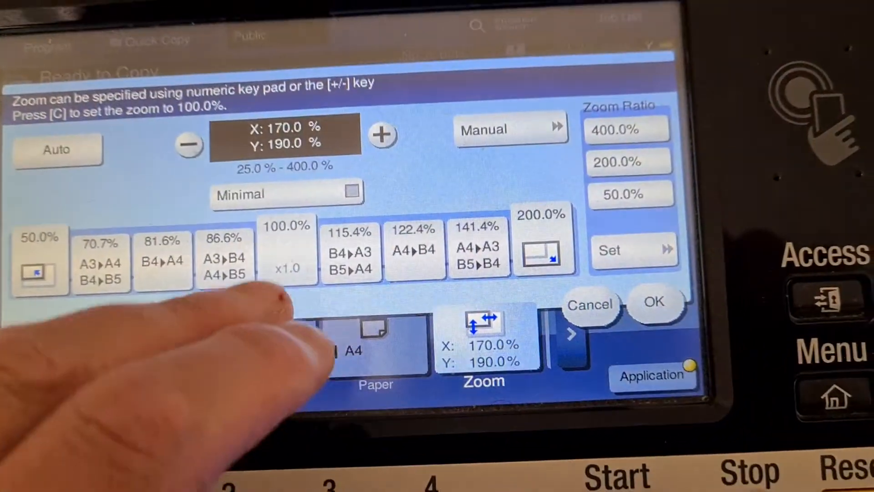
- Reset the zoom ratio to 100% for the next flyer copy
left_click(653, 302)
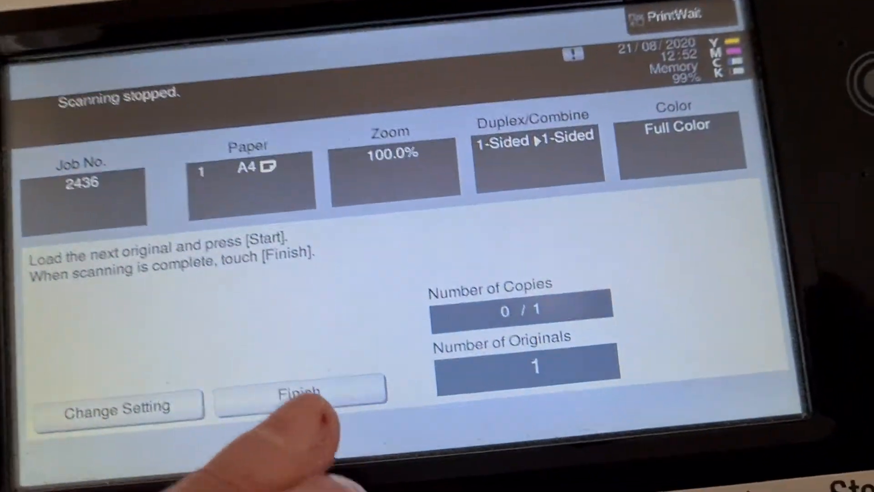
- Finish scanning job 2436 so the 100% copy is released
left_click(301, 392)
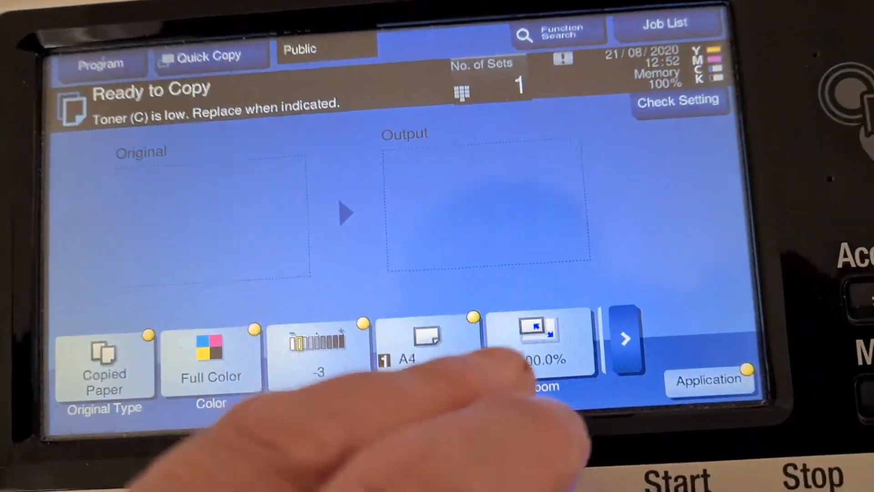
- Choose the 70.7% A3-to-A4 preset, then adjust X and Y ratios separately
left_click(538, 340)
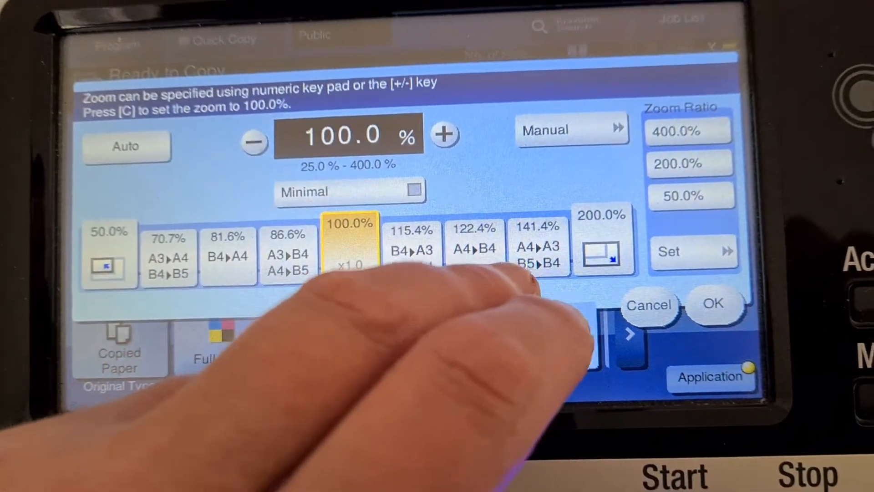
left_click(168, 255)
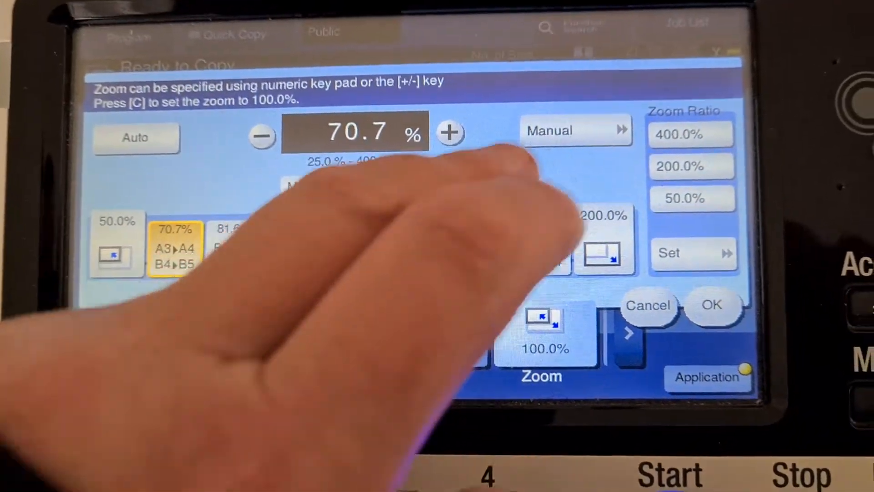
left_click(574, 129)
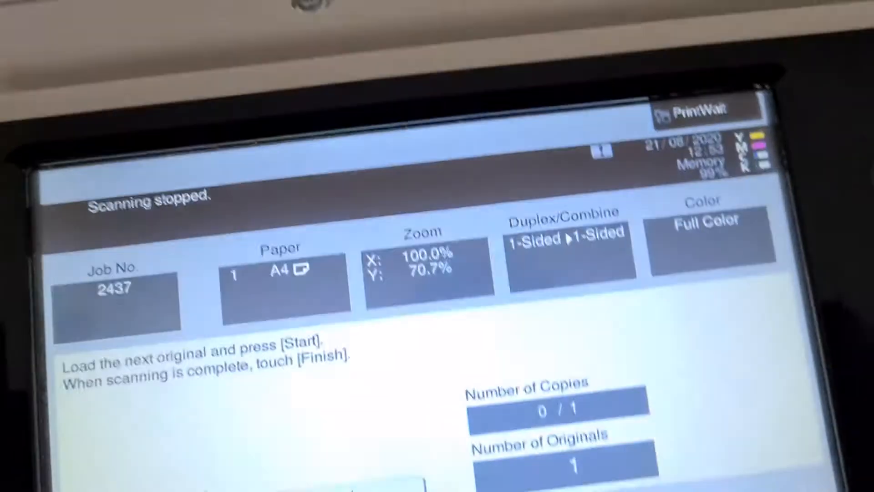
- Finish scanning job 2437, the X 100% / Y 70.7% copy
left_click(278, 307)
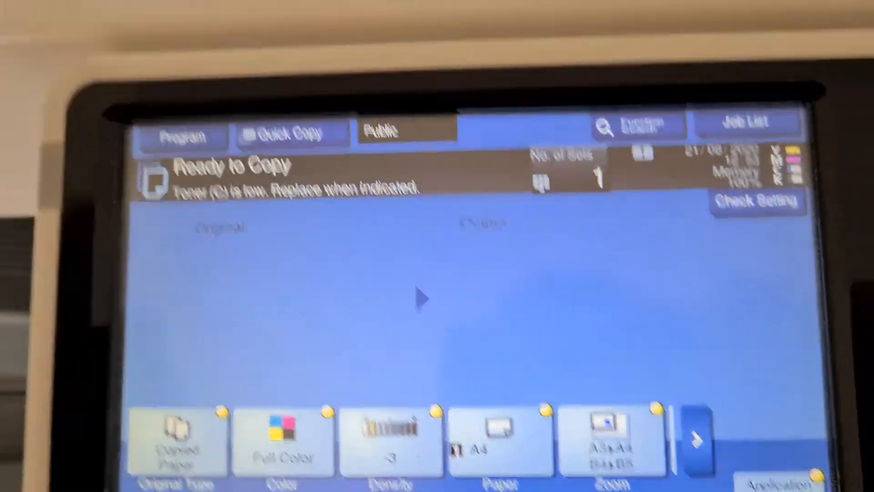
- Scan and print job 2438 at the 70.7% A3-to-A4 reduction
left_click(583, 457)
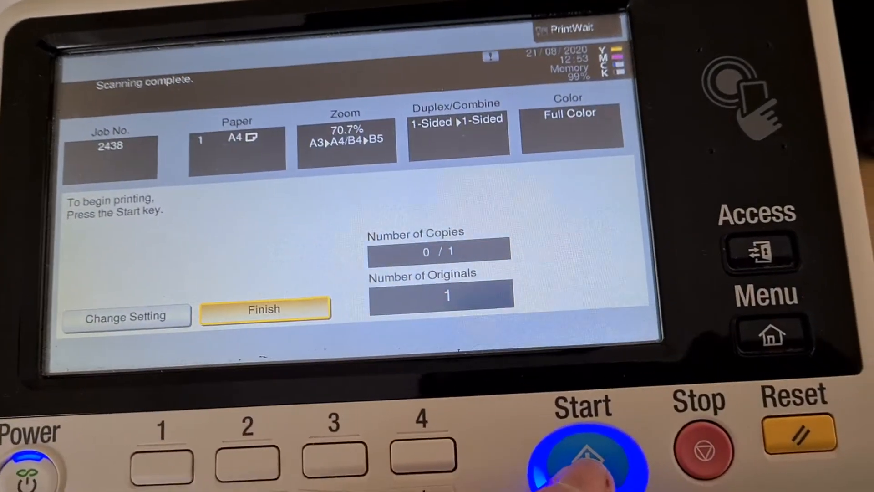
left_click(579, 451)
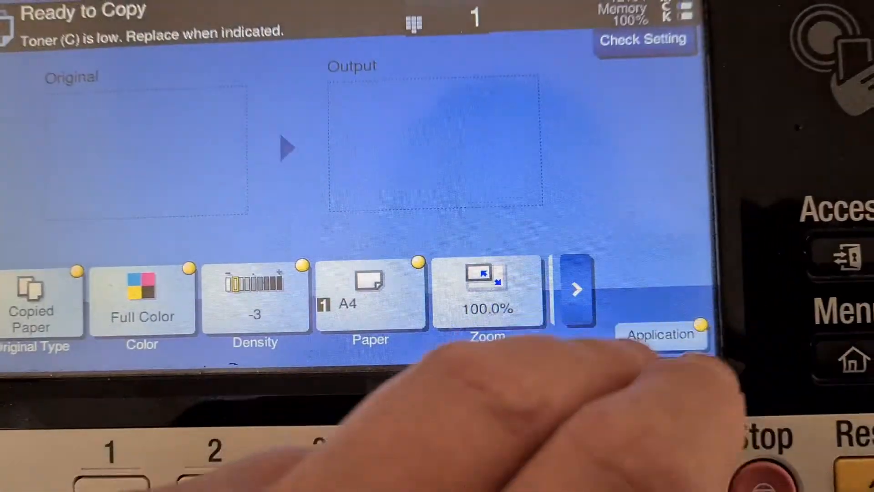
left_click(661, 335)
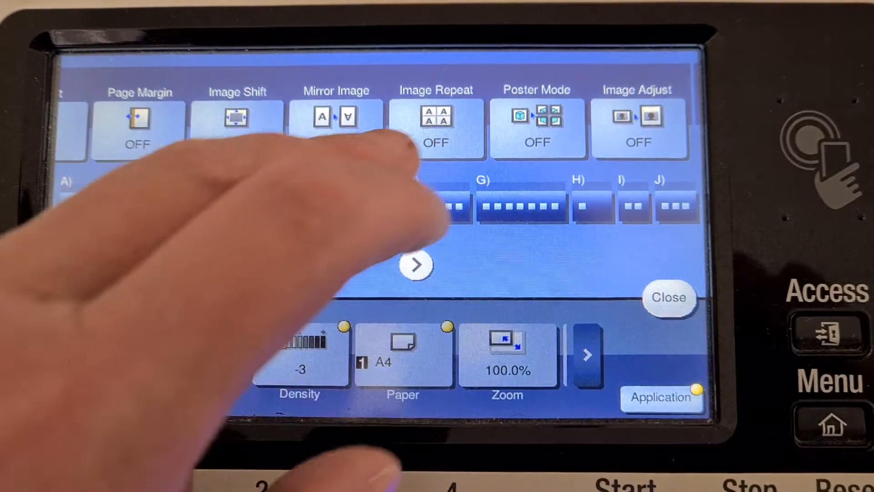
left_click(437, 128)
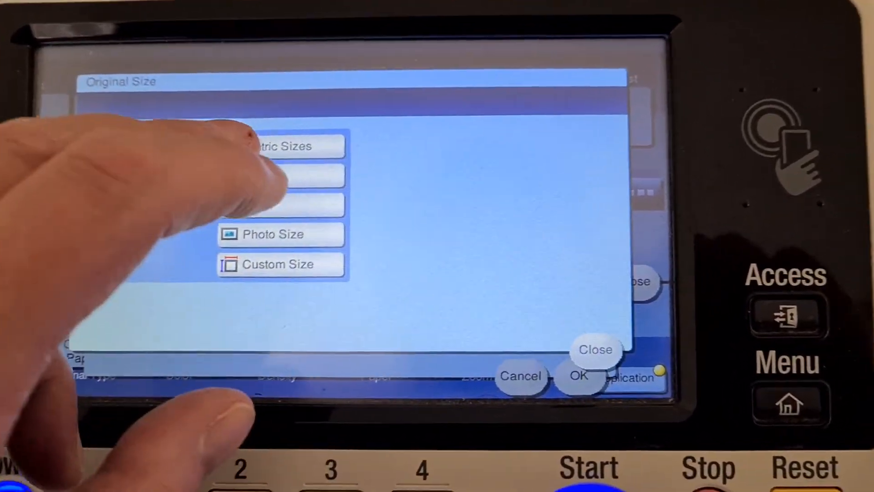
left_click(284, 146)
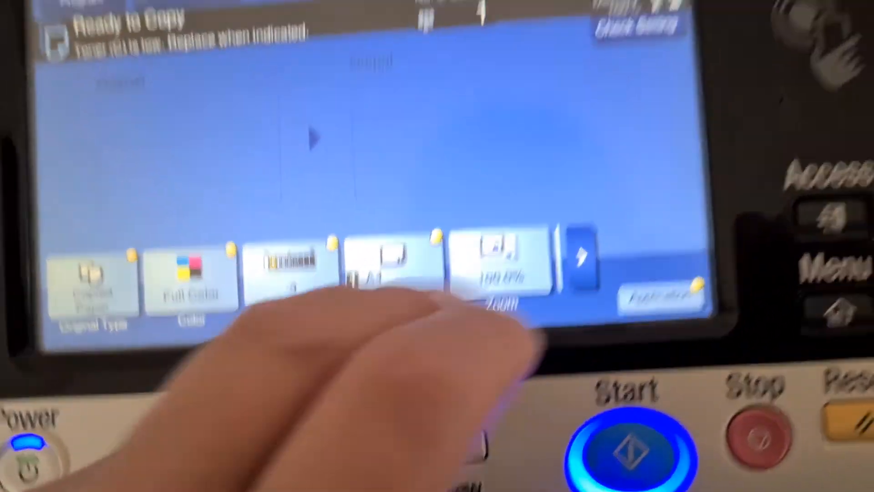
- Set a manual zoom of 104% for both X and Y
left_click(496, 267)
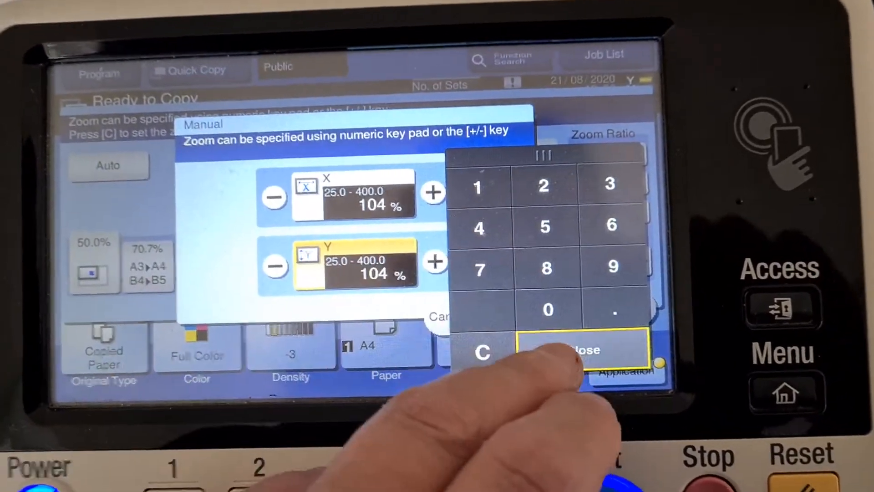
left_click(581, 349)
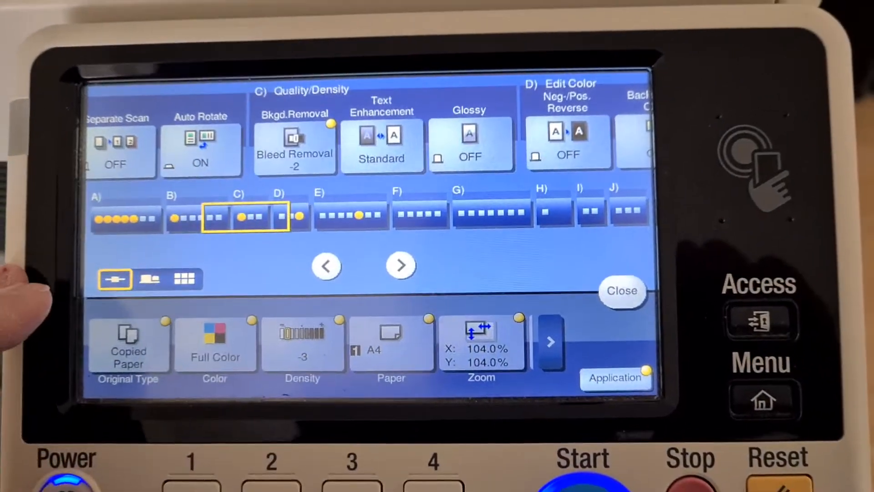
- Confirm Bleed Removal at level -2 as the background removal method
left_click(295, 142)
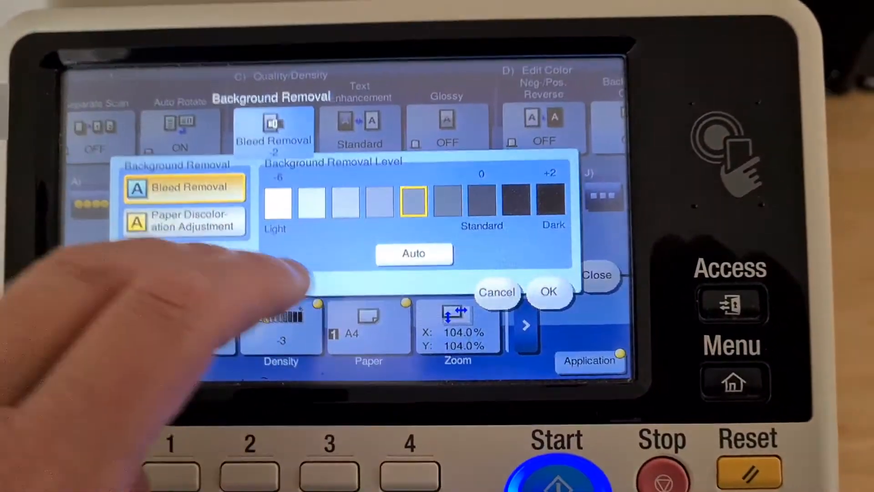
left_click(549, 293)
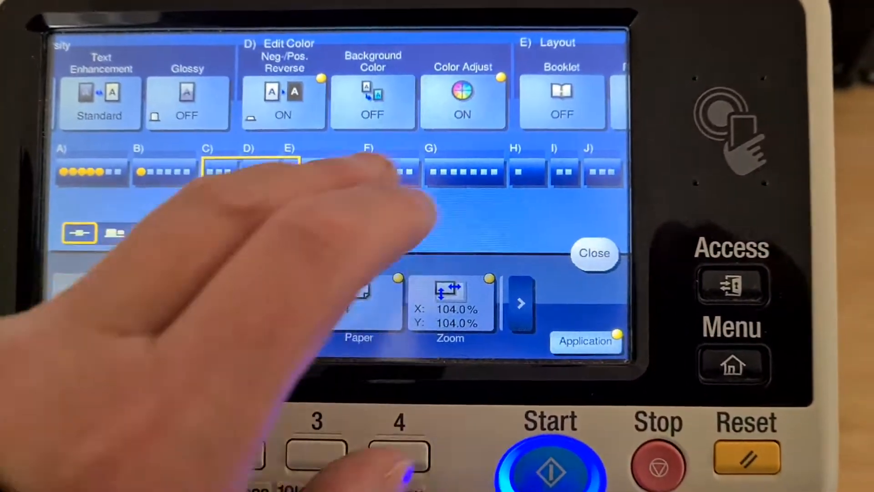
- Open Color Adjust and its Color Balance adjustment
left_click(462, 102)
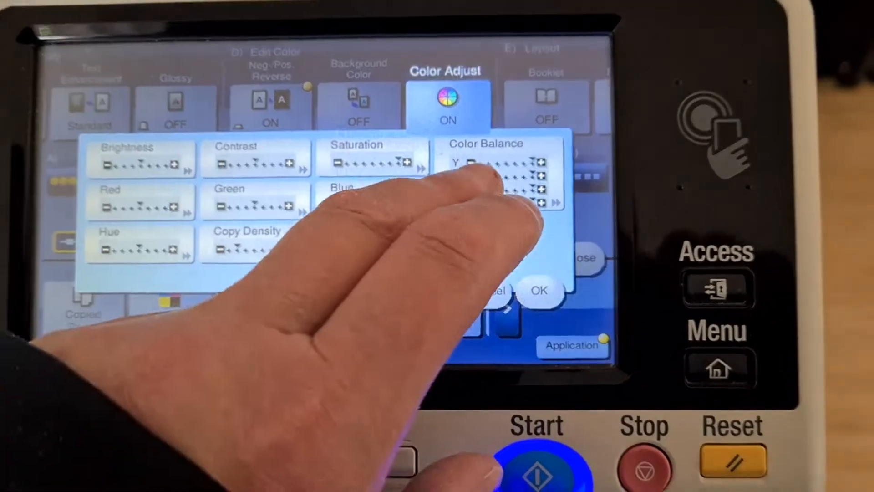
left_click(498, 161)
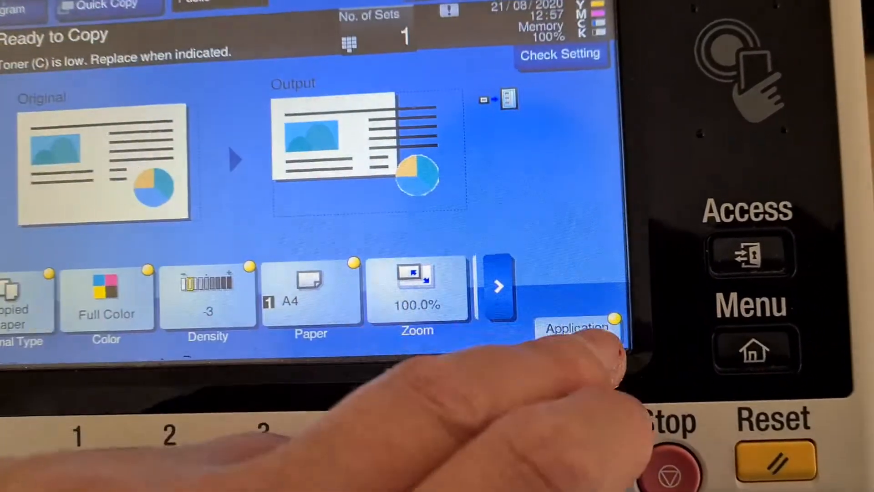
- Check Image Repeat is still on in Application functions, then close them
left_click(580, 328)
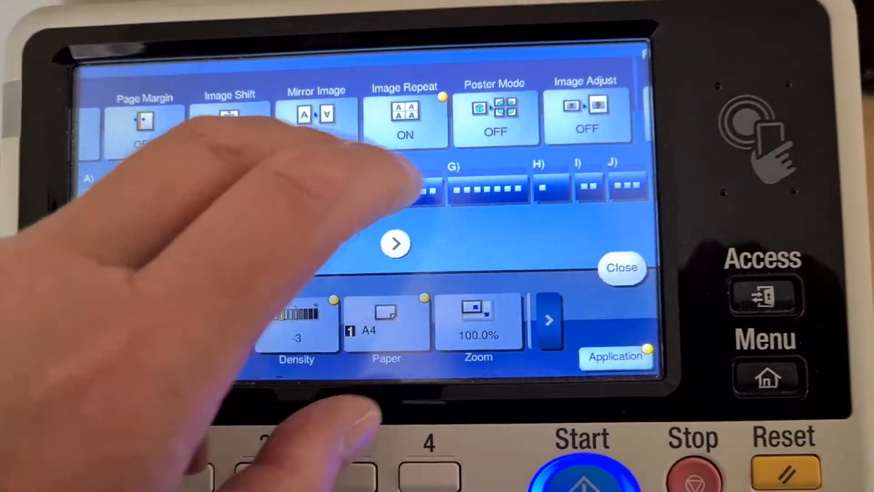
left_click(405, 117)
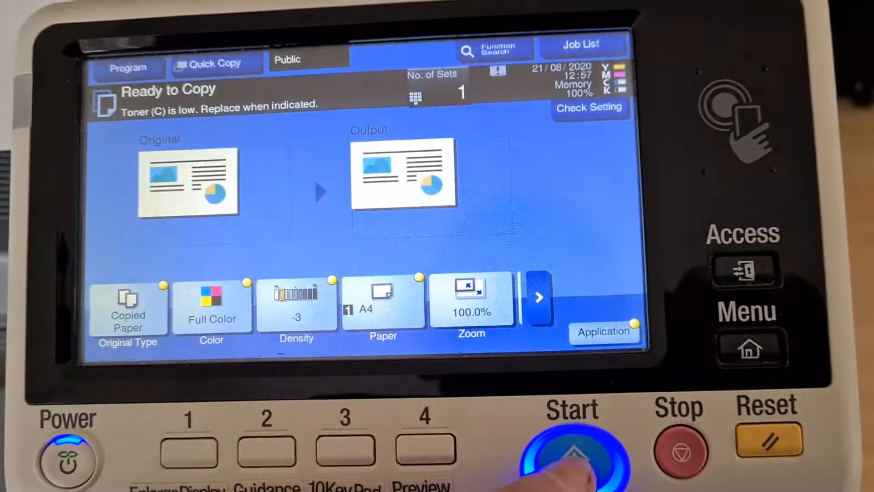
- Scan and print job 2440 as a full-colour A4 copy at 100%
left_click(571, 454)
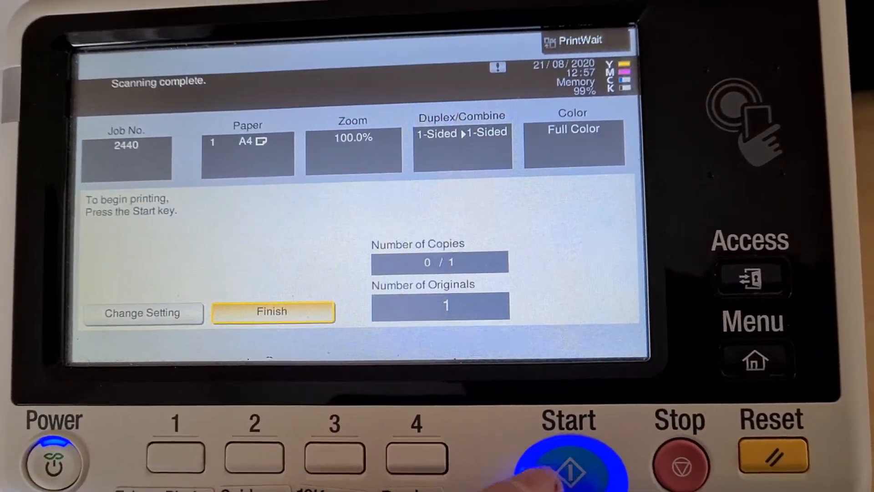
left_click(568, 457)
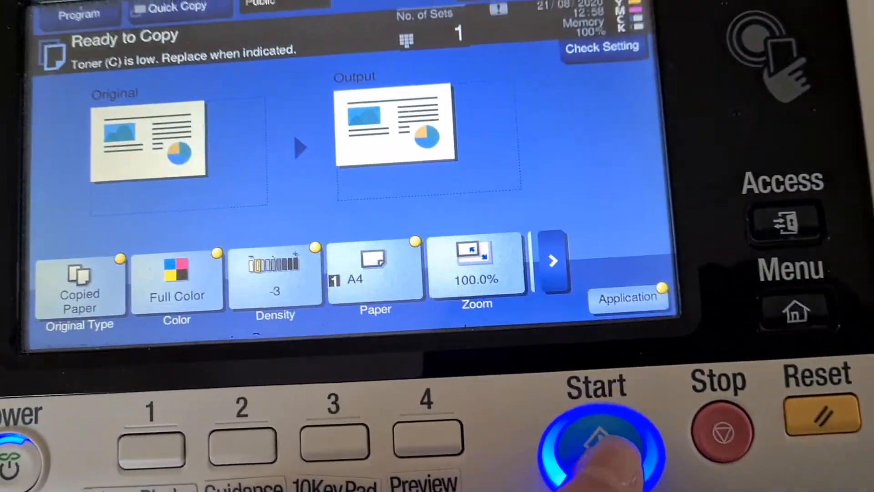
- Scan another copy as job 2441 and release it, leaving the toner notice displayed
left_click(595, 440)
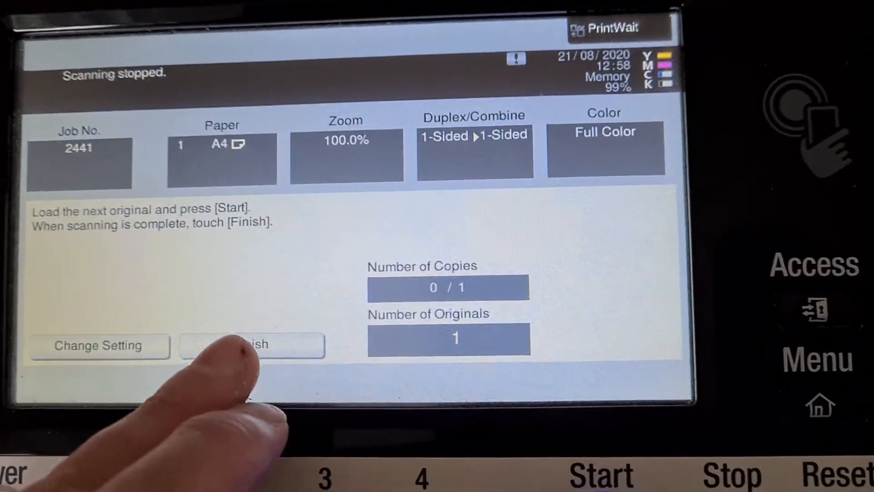
left_click(251, 345)
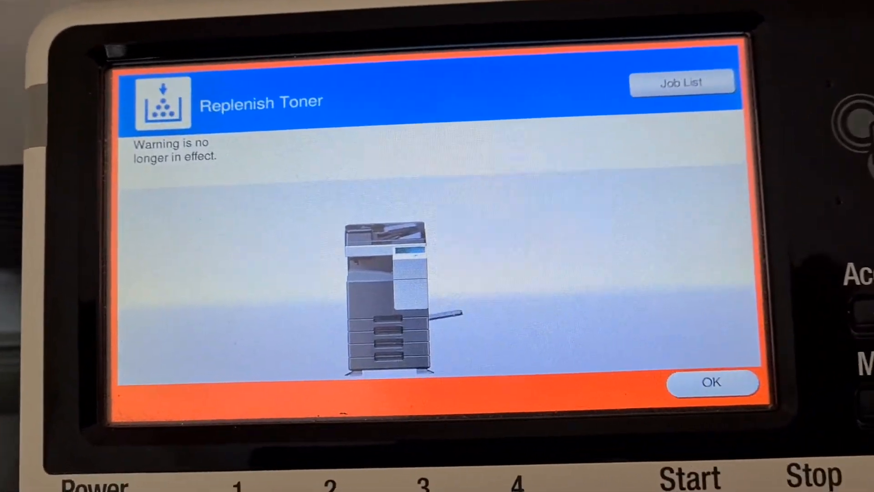
- Dismiss the Replenish Toner warning and bring up the No. of Sets keypad
left_click(713, 382)
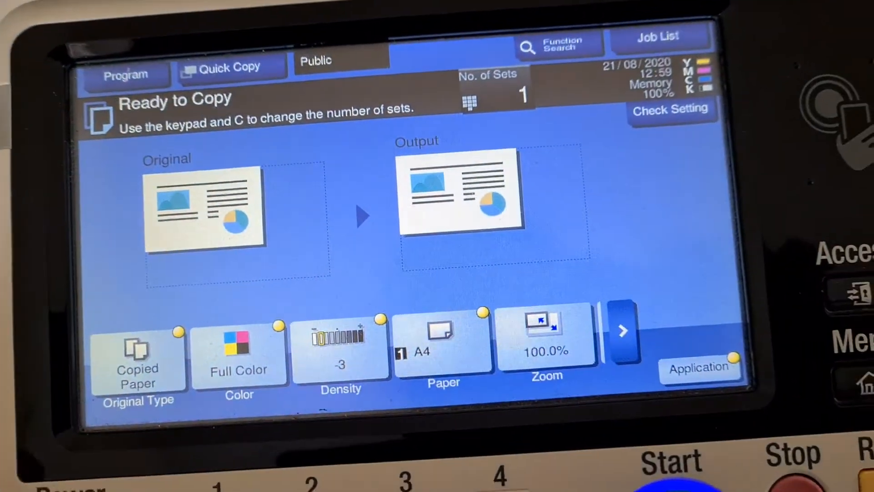
left_click(470, 102)
type("2")
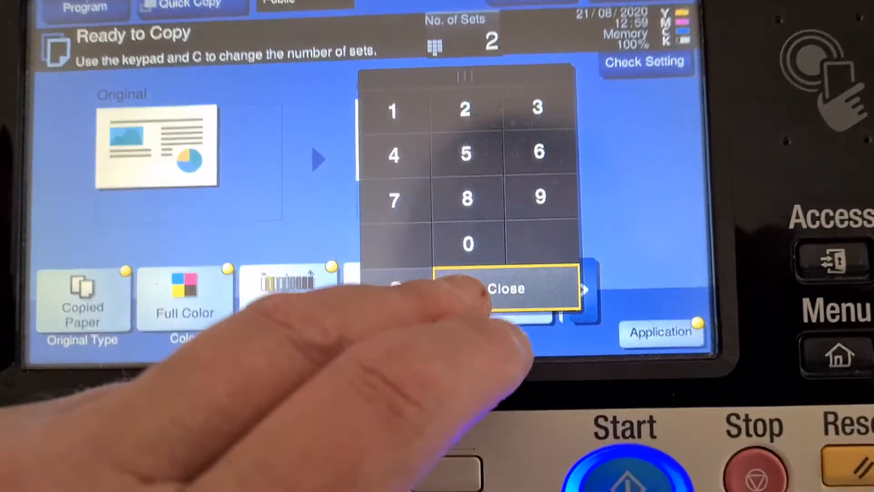
- Confirm 2 sets and start full-colour copy job 2442
left_click(505, 289)
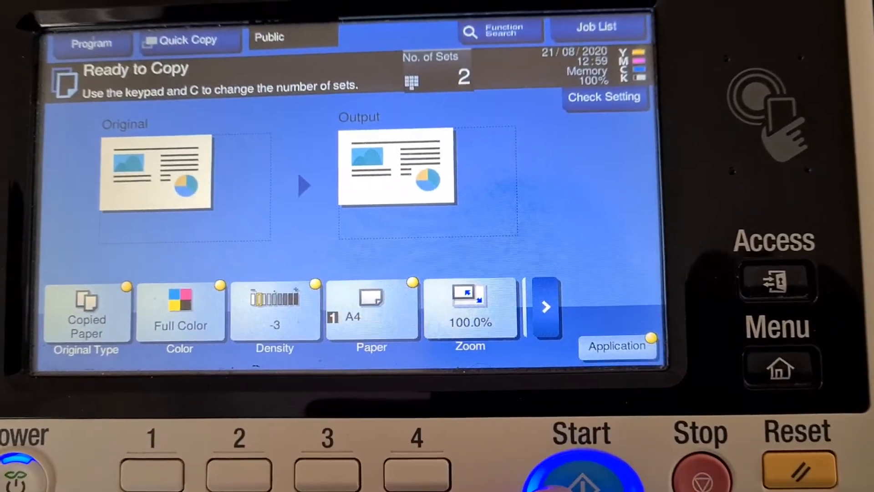
left_click(579, 463)
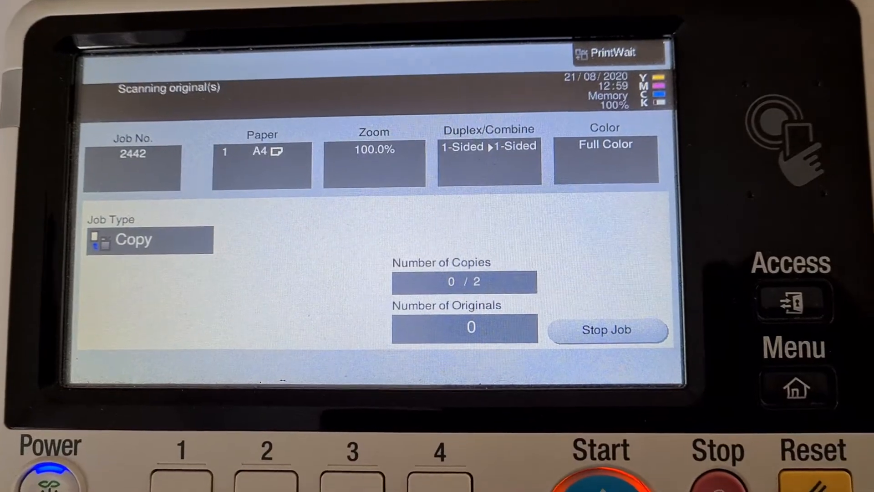